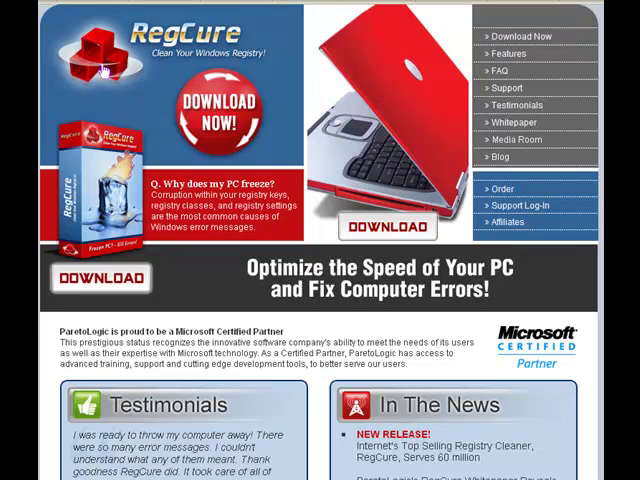
mouse_move(228, 195)
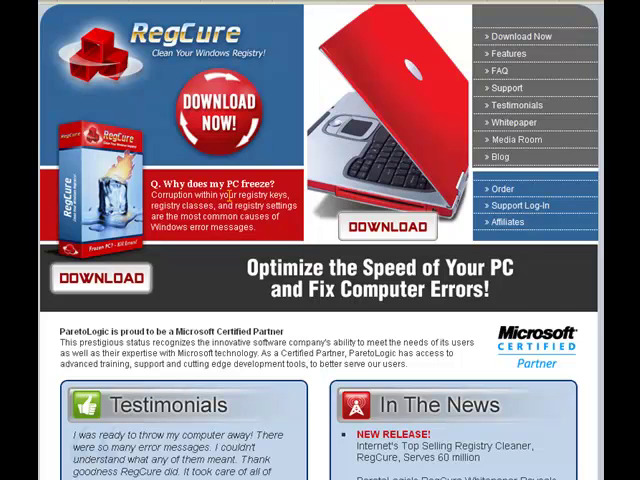
- Scroll the RegCure page down through the features list to the Download Now offer
scroll(down, 3)
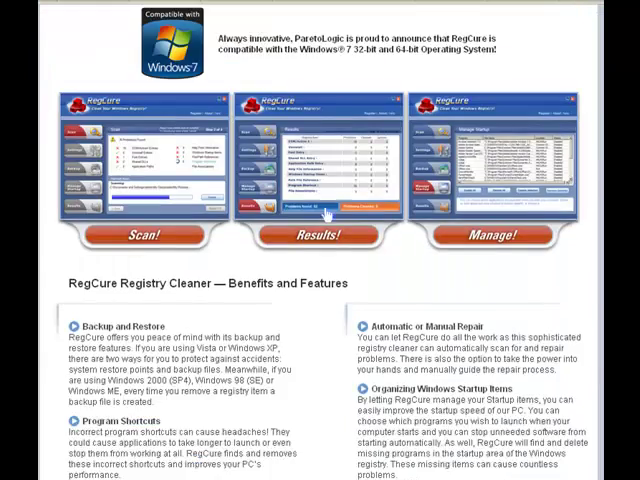
scroll(down, 3)
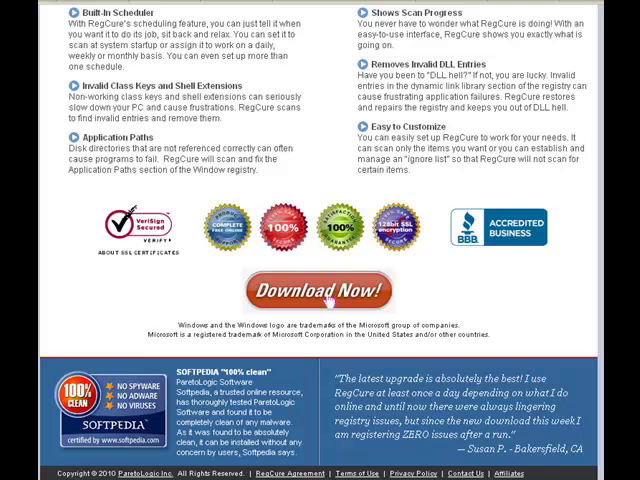
click(310, 290)
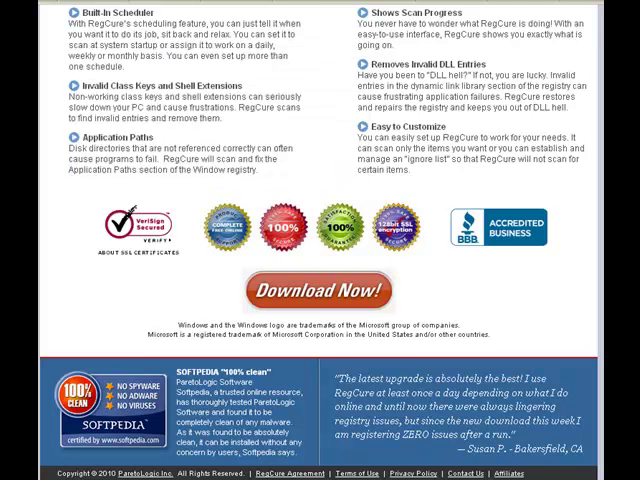
- Scroll back up past the features list to the Testimonials and In The News boxes
scroll(up, 3)
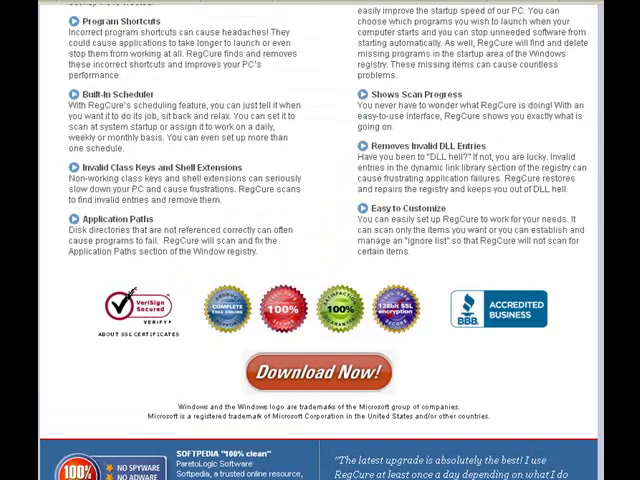
scroll(up, 3)
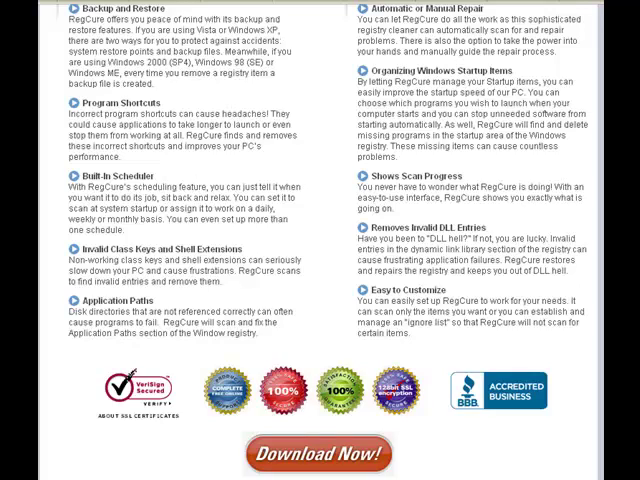
scroll(up, 3)
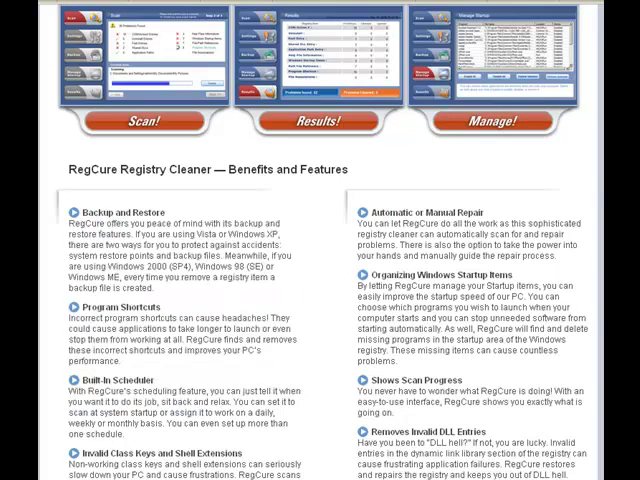
scroll(down, 3)
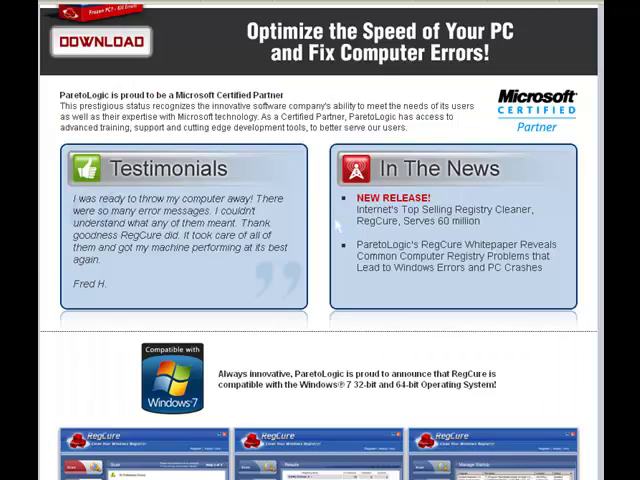
scroll(up, 3)
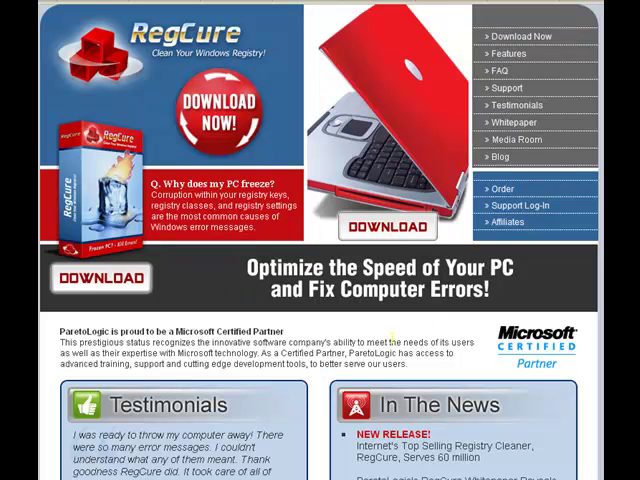
mouse_move(230, 270)
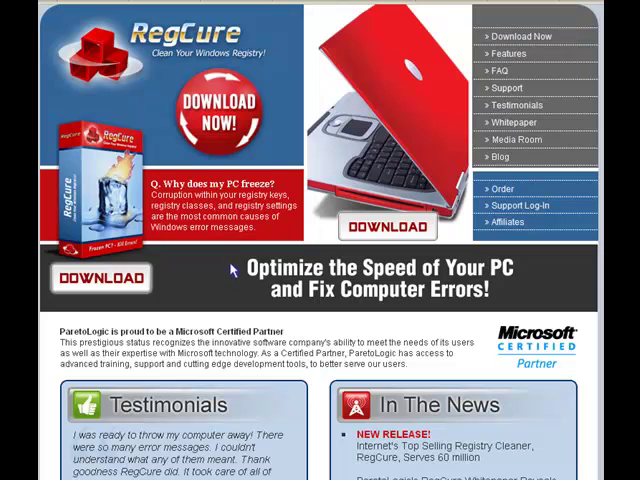
- Scroll down to the Windows 7 notice and the Scan, Results, Manage features heading
scroll(down, 3)
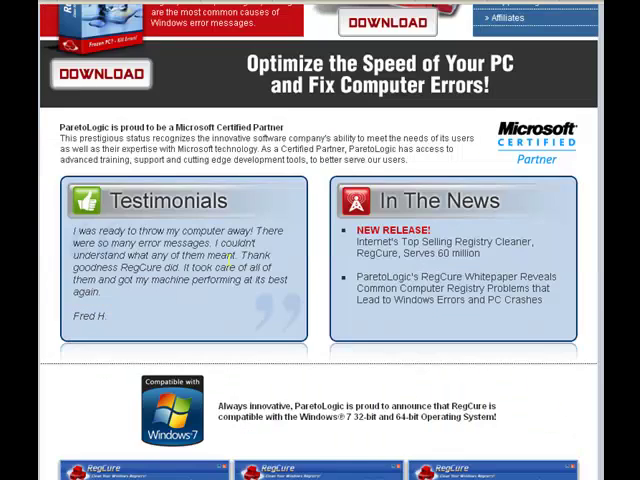
scroll(down, 3)
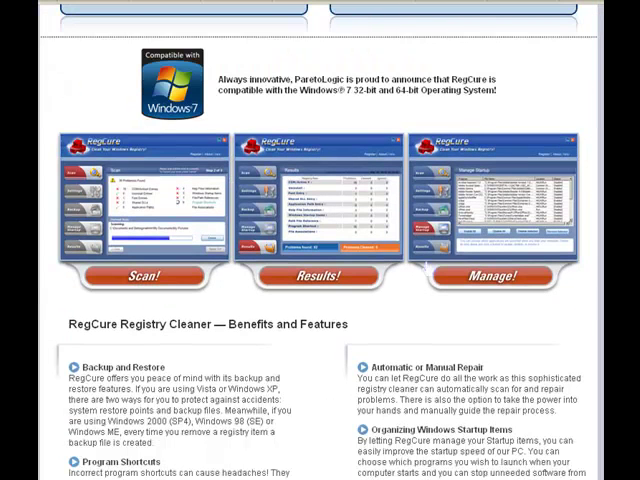